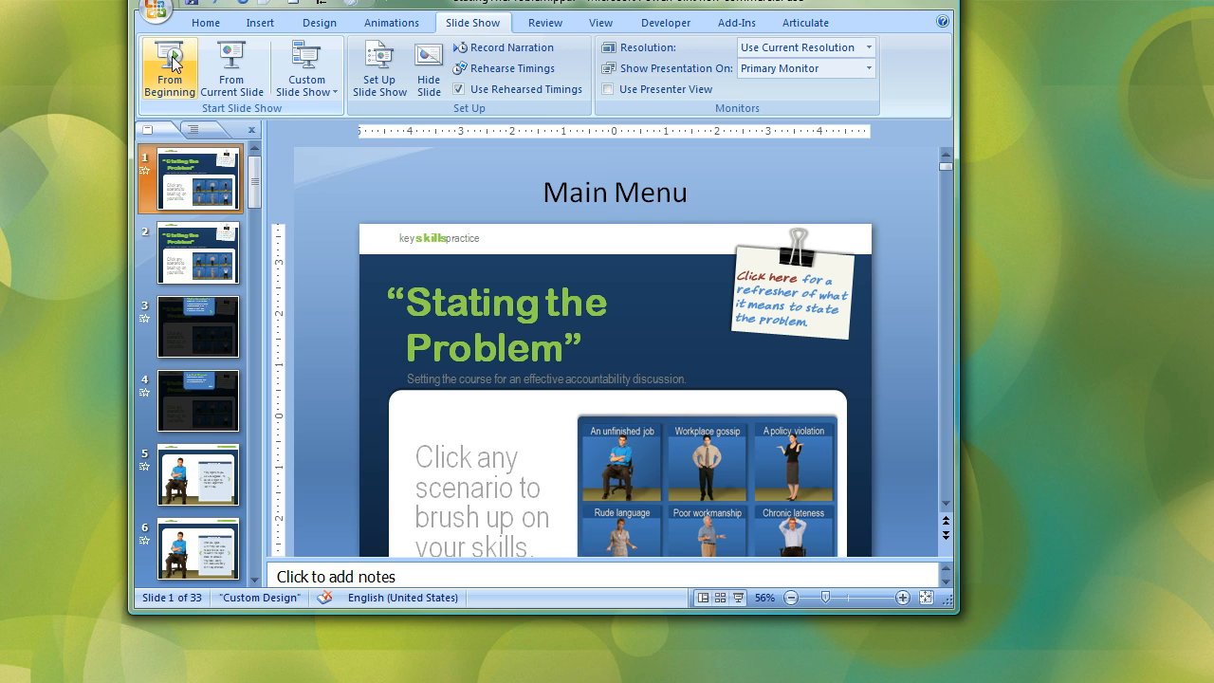
{"action": "mouse_move", "coordinate": [233, 67]}
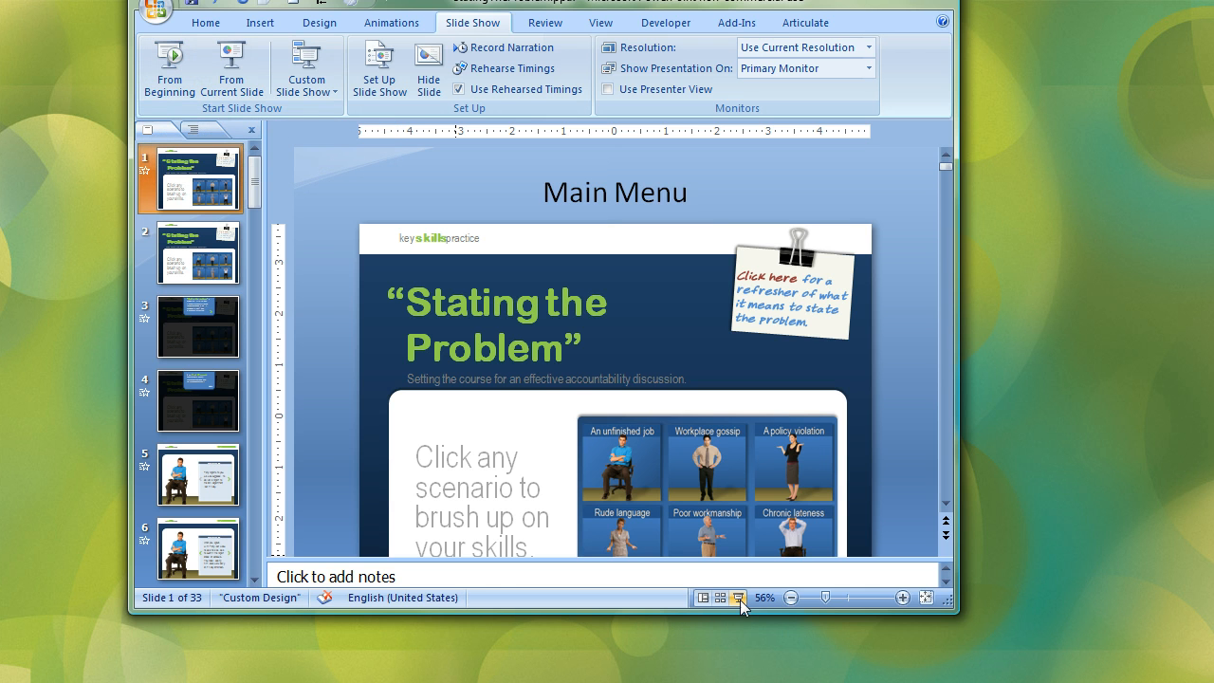
{"action": "mouse_move", "coordinate": [739, 596]}
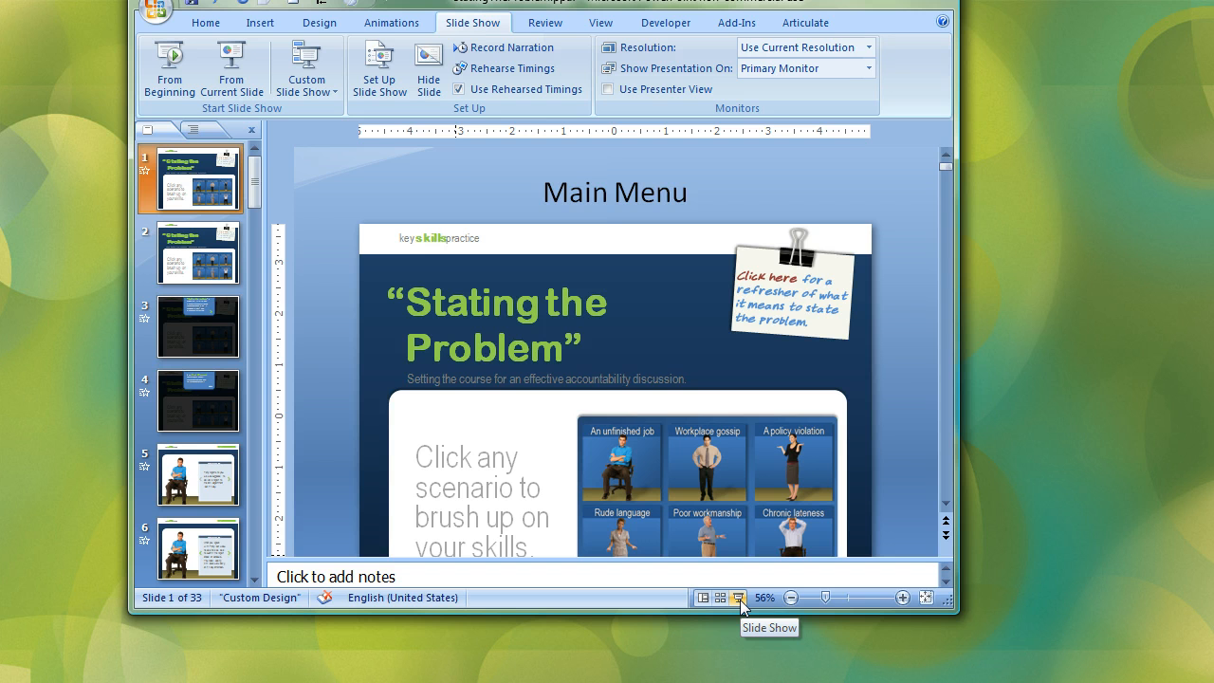
{"action": "mouse_move", "coordinate": [1032, 539]}
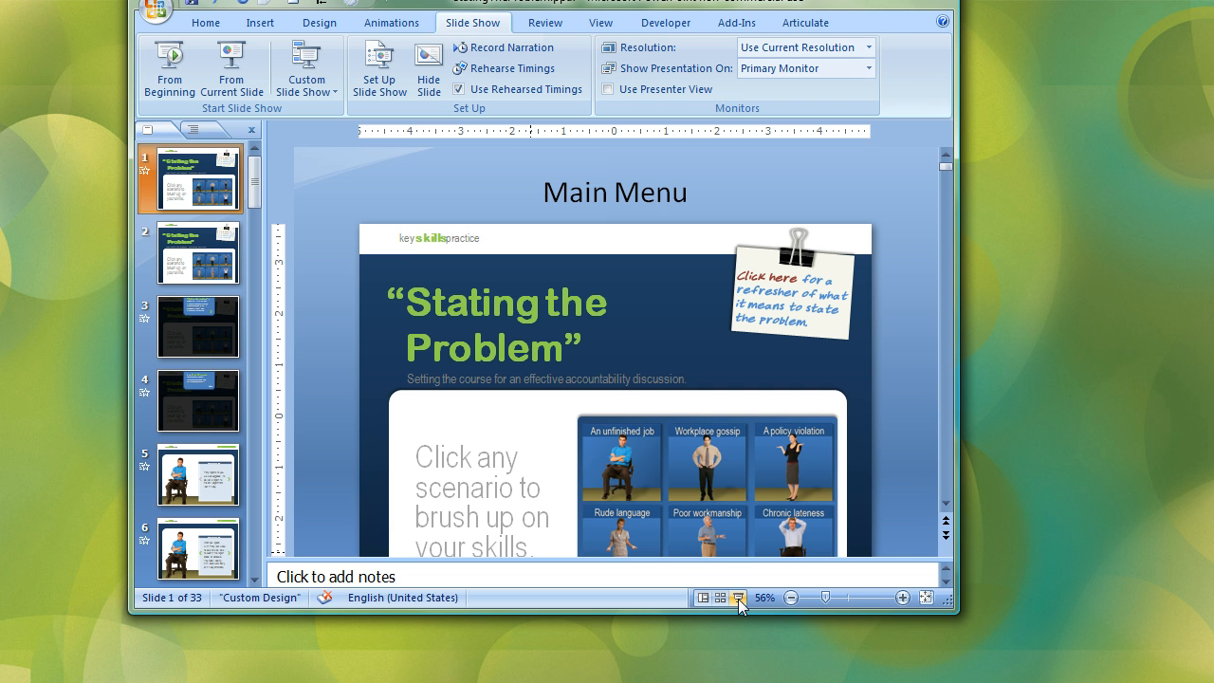
Step: Play the show in a window, then open and close the 'State the Problem' refresher note
{"action": "left_click", "coordinate": [728, 598]}
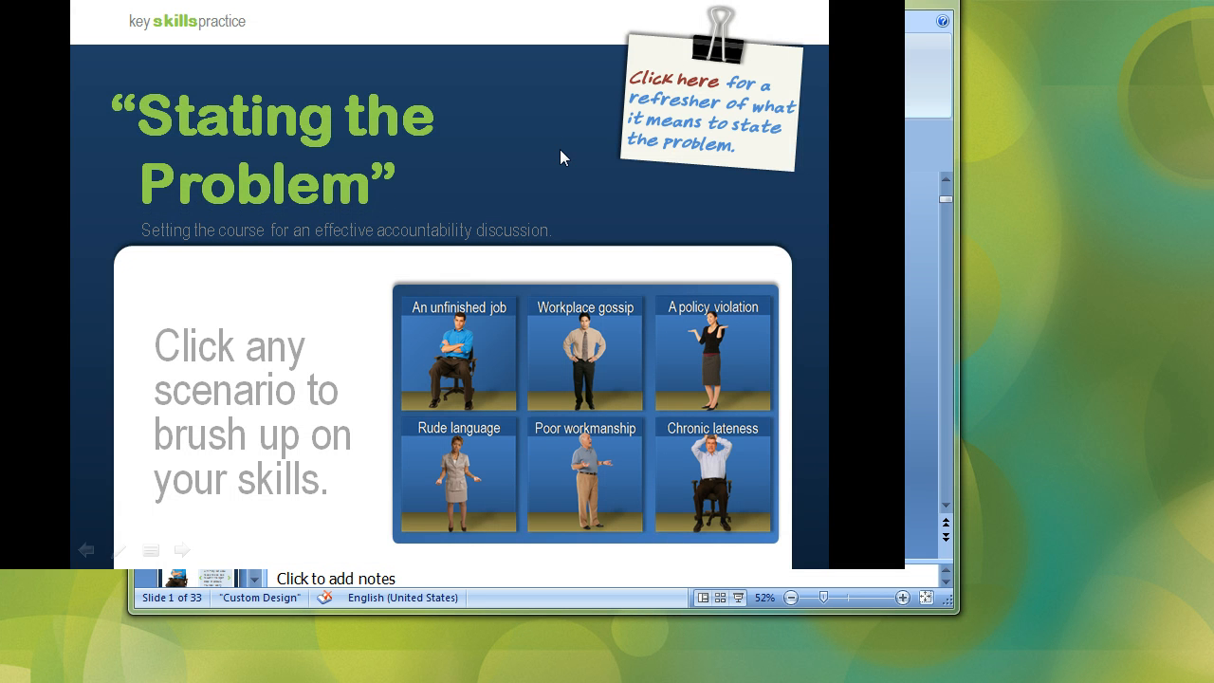
{"action": "mouse_move", "coordinate": [662, 220]}
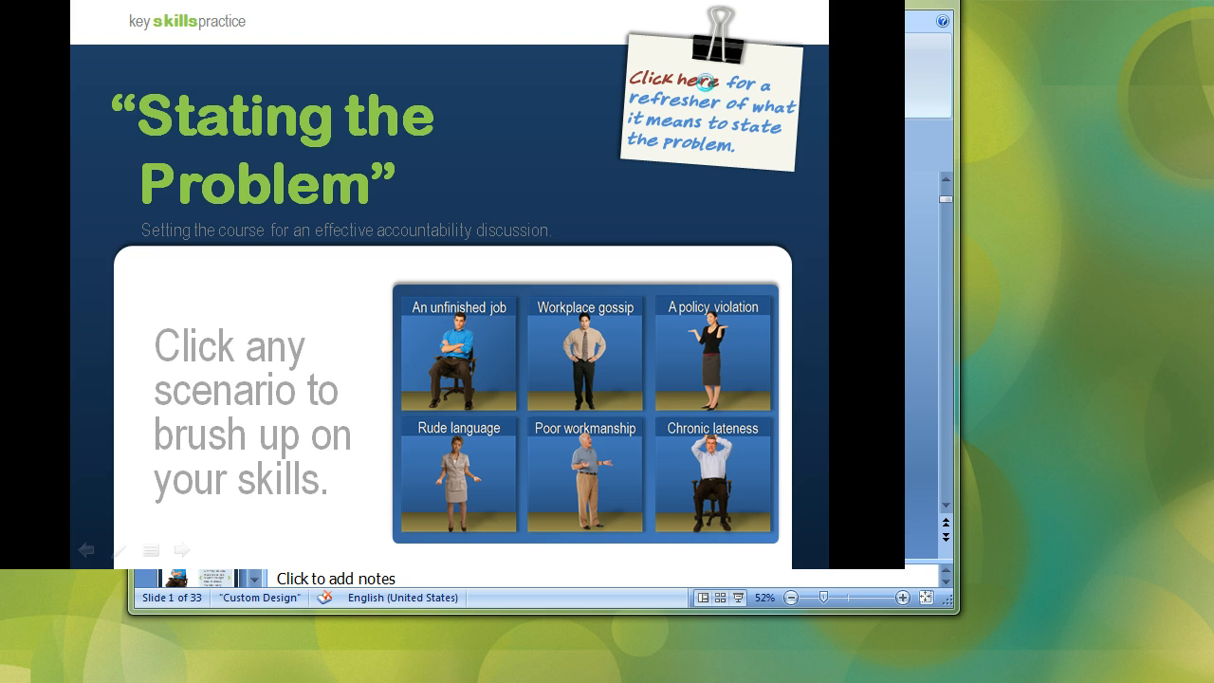
{"action": "left_click", "coordinate": [678, 86]}
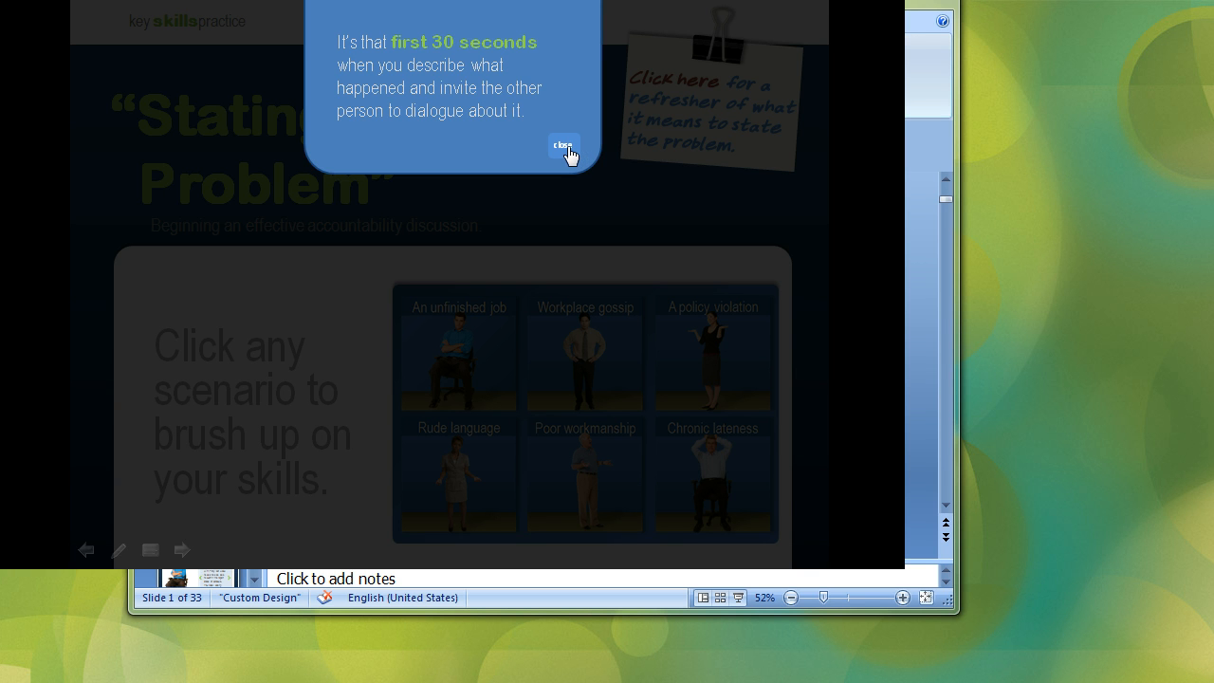
{"action": "left_click", "coordinate": [564, 147]}
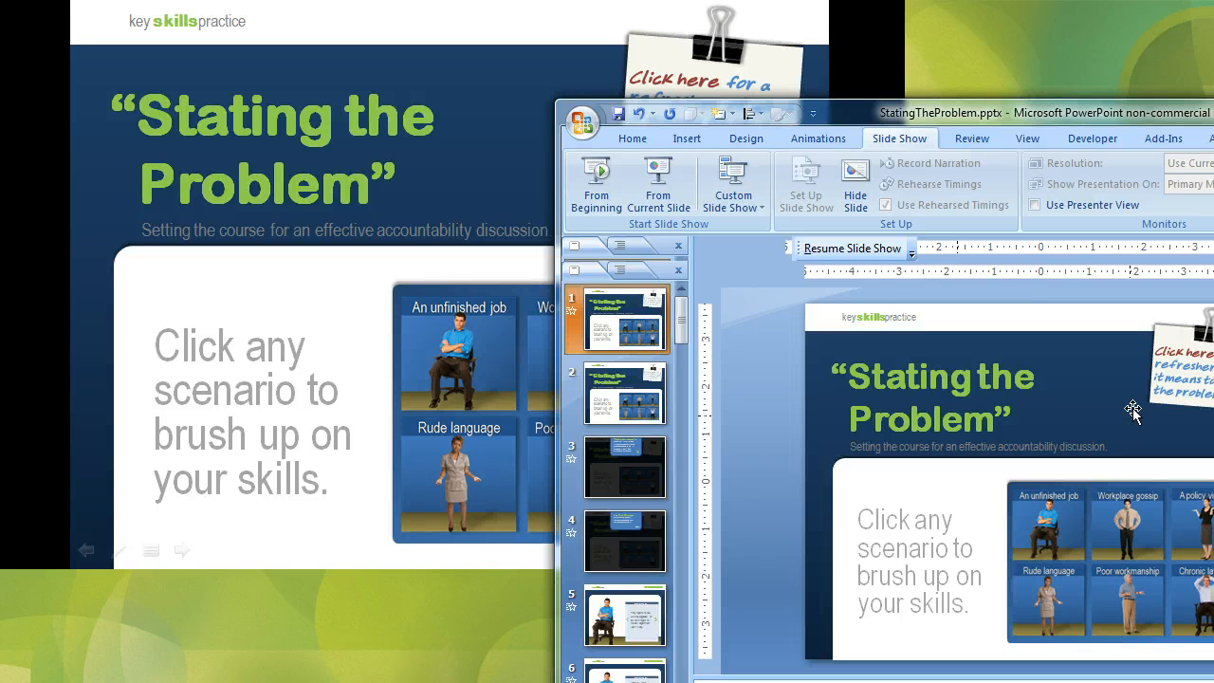
Step: Select slide 1's sticky note, then move to slide 2, 'Main Menu-w/o animation'
{"action": "left_click", "coordinate": [1180, 366]}
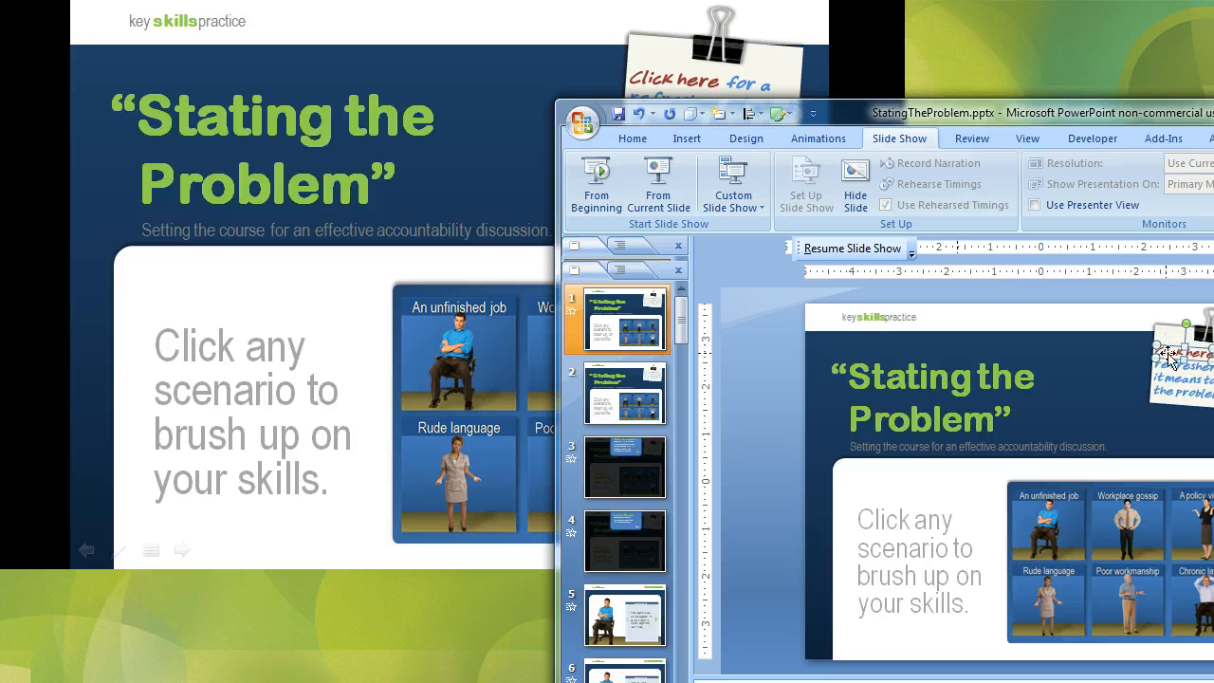
{"action": "mouse_move", "coordinate": [1147, 370]}
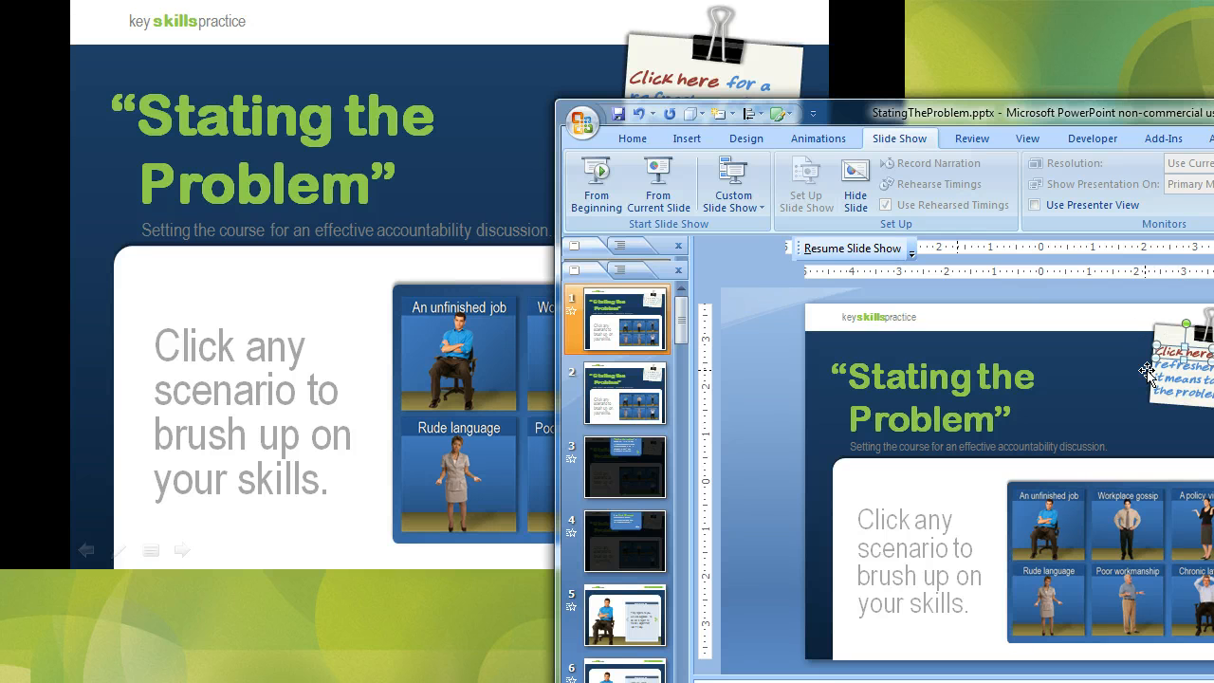
{"action": "left_click", "coordinate": [624, 392]}
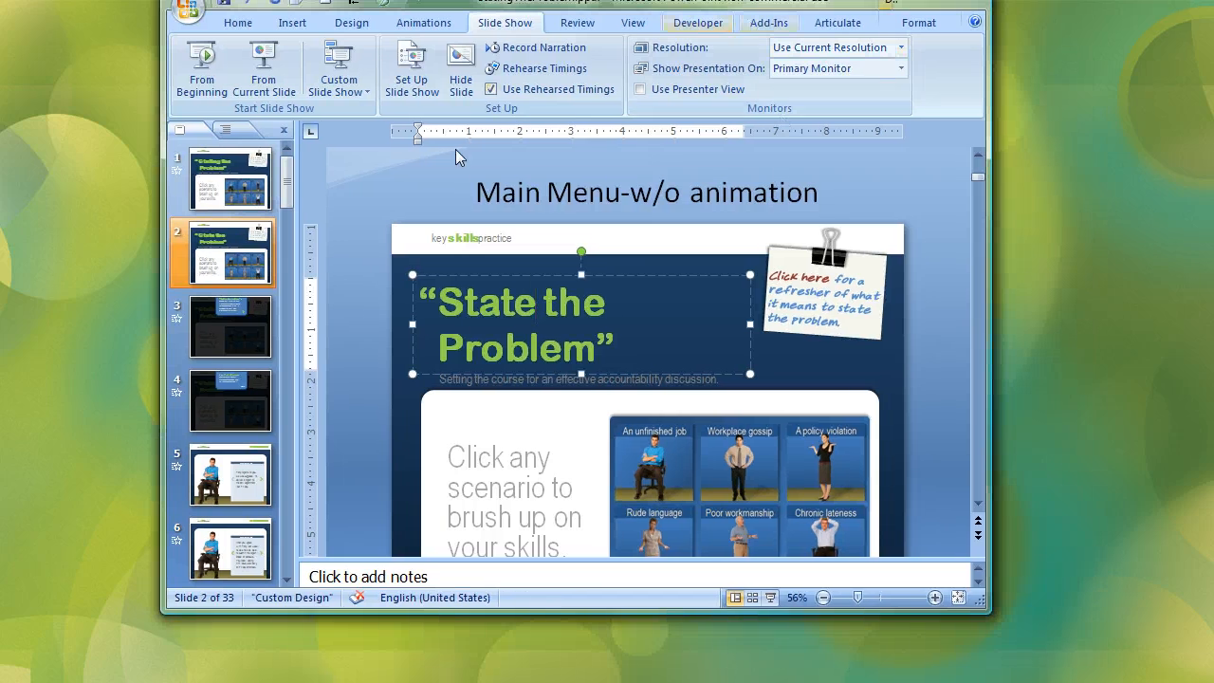
{"action": "mouse_move", "coordinate": [633, 276]}
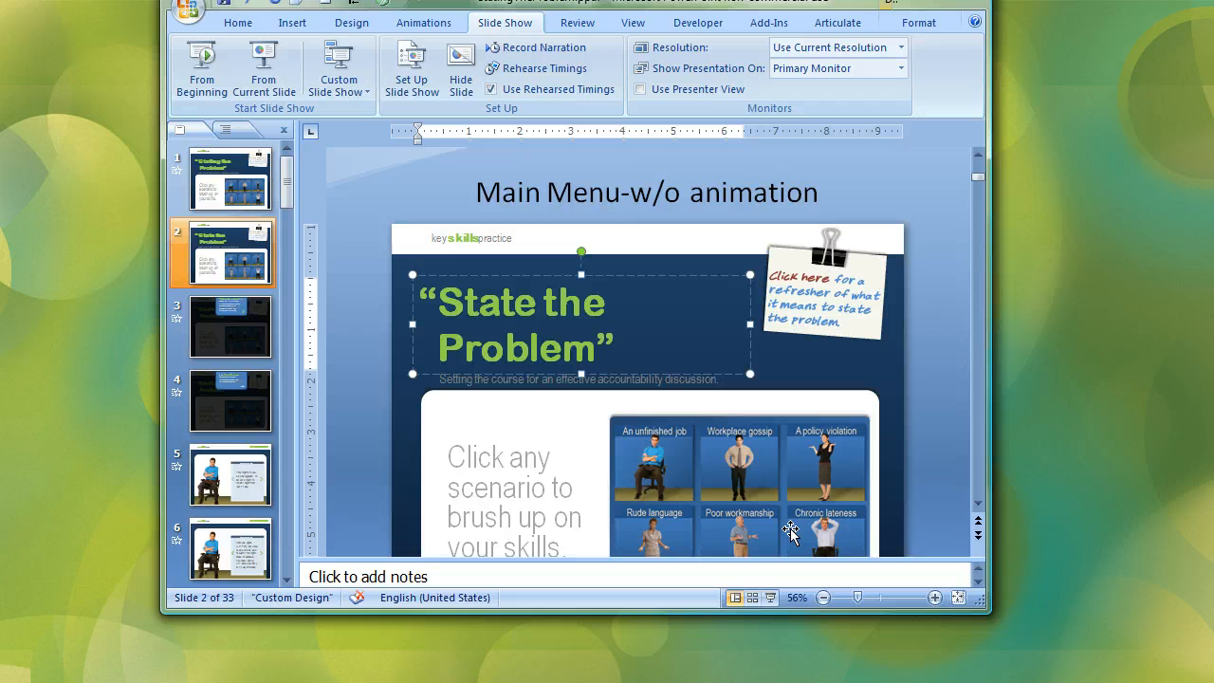
Step: Place the cursor in slide 2's 'State the Problem' title to edit it
{"action": "left_click", "coordinate": [536, 302]}
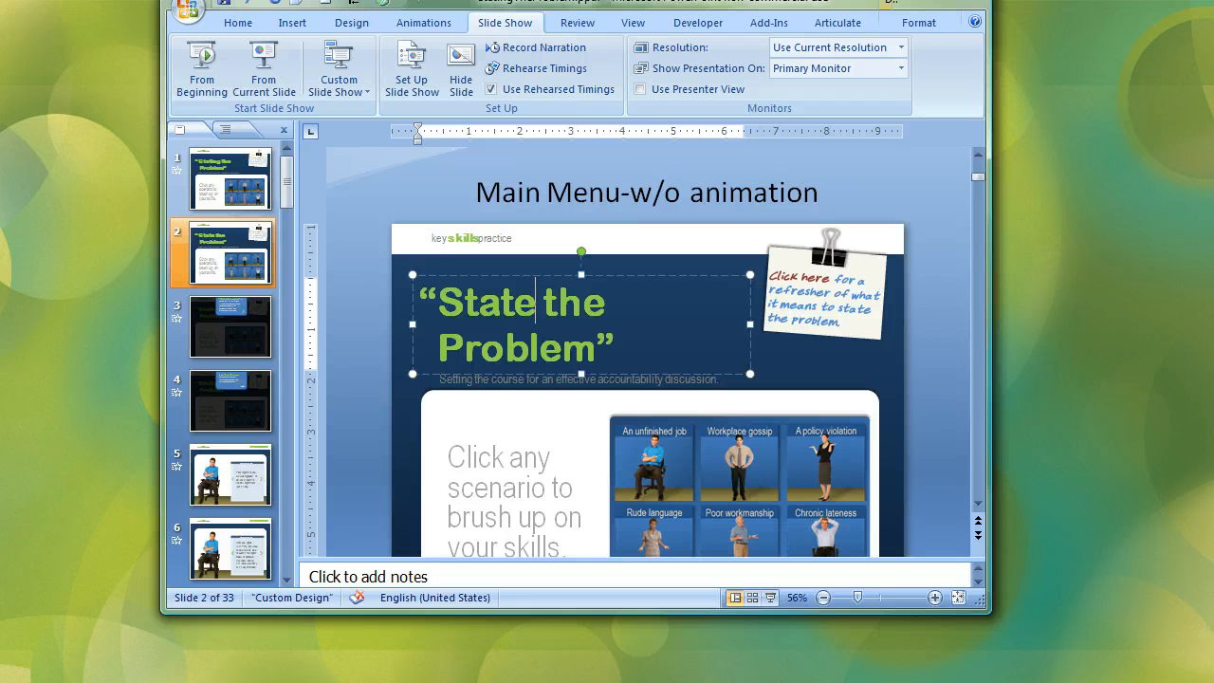